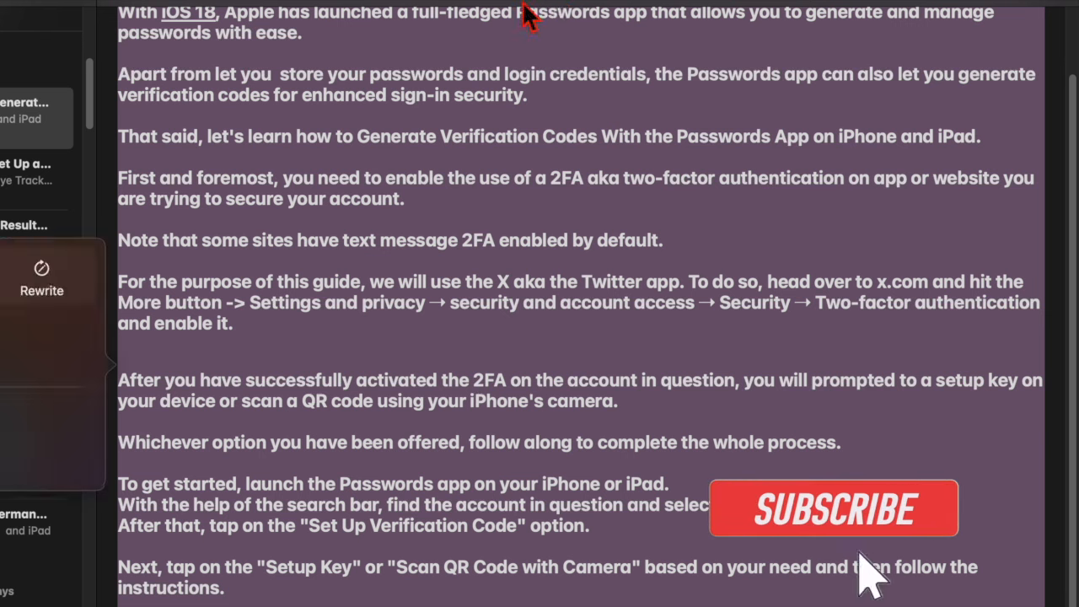
Step: Rewrite the Notes guide on generating verification codes using Writing Tools
left_click(833, 509)
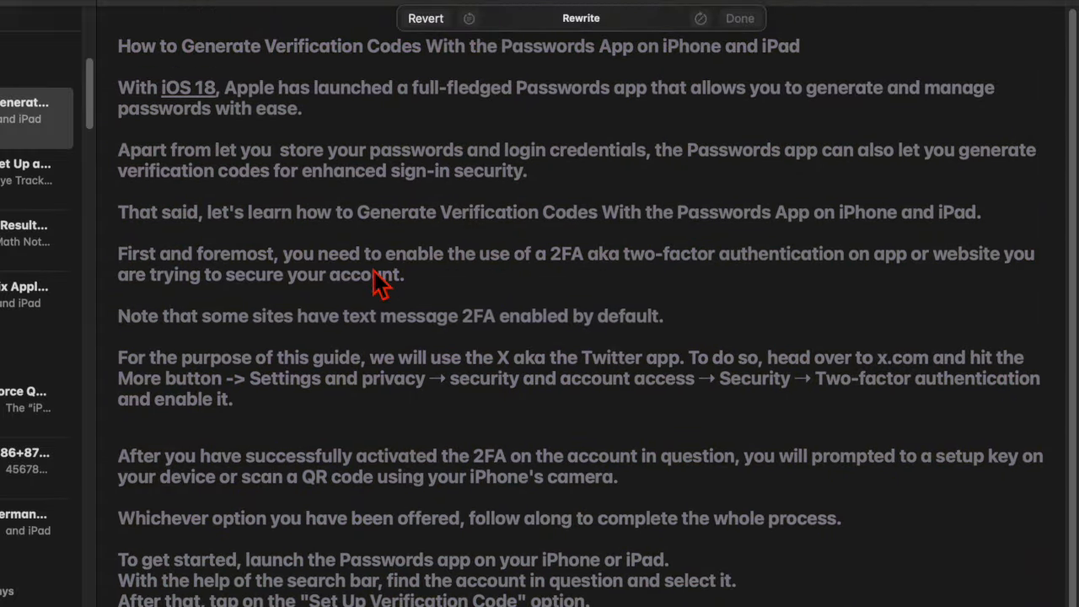
mouse_move(317, 115)
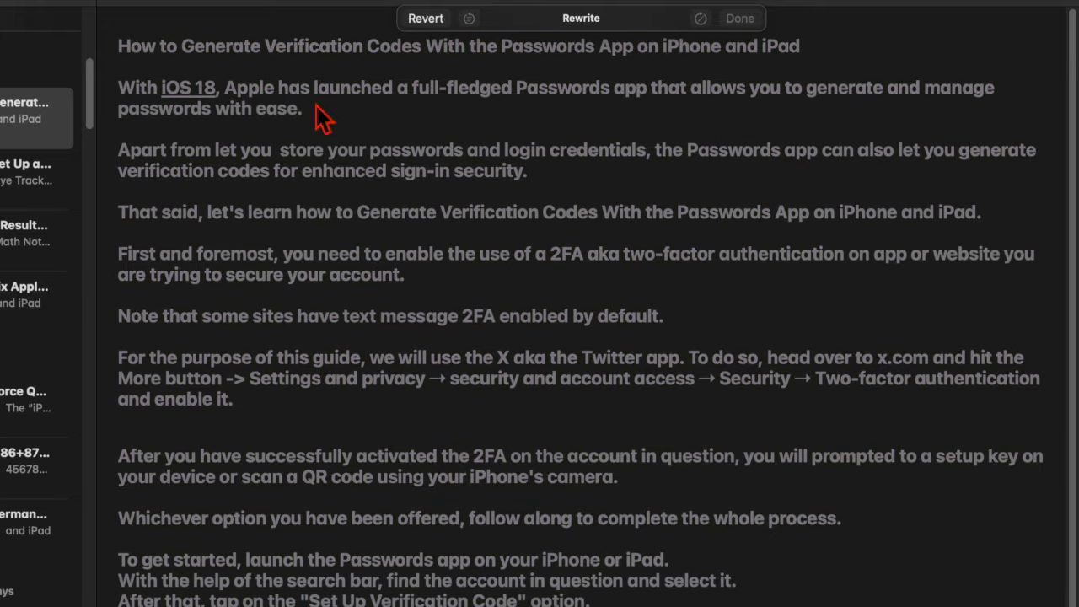
mouse_move(516, 327)
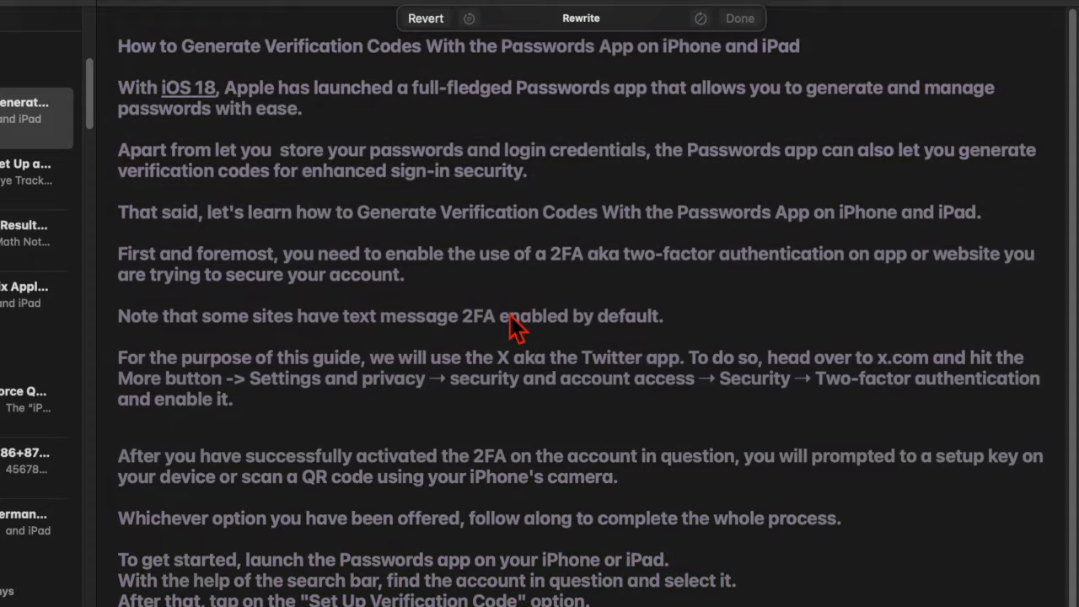
left_click(580, 17)
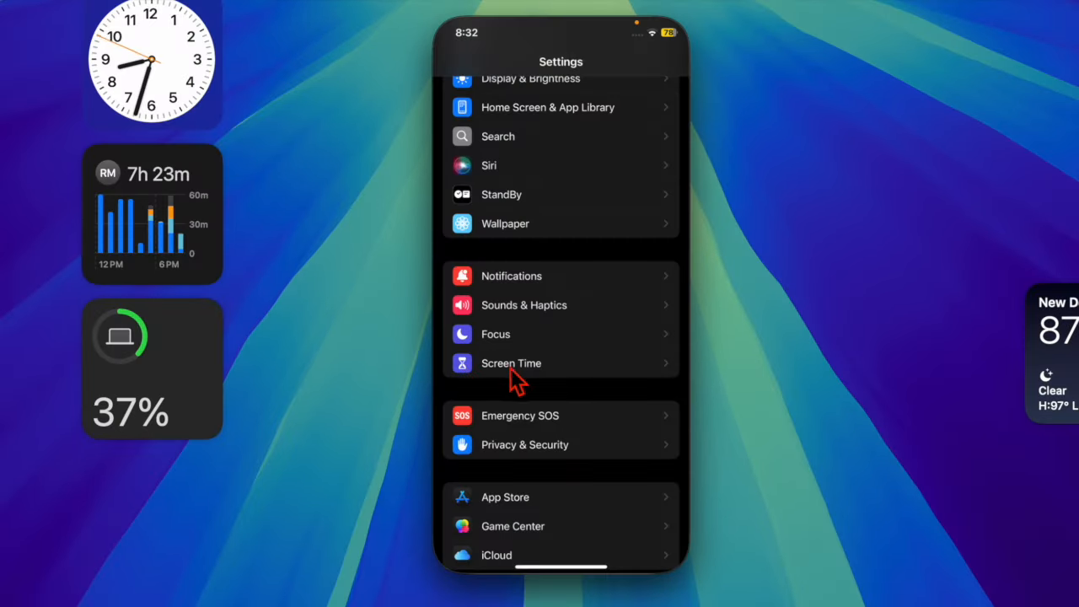
Step: Go to Screen Time in the mirrored iPhone's Settings
left_click(511, 364)
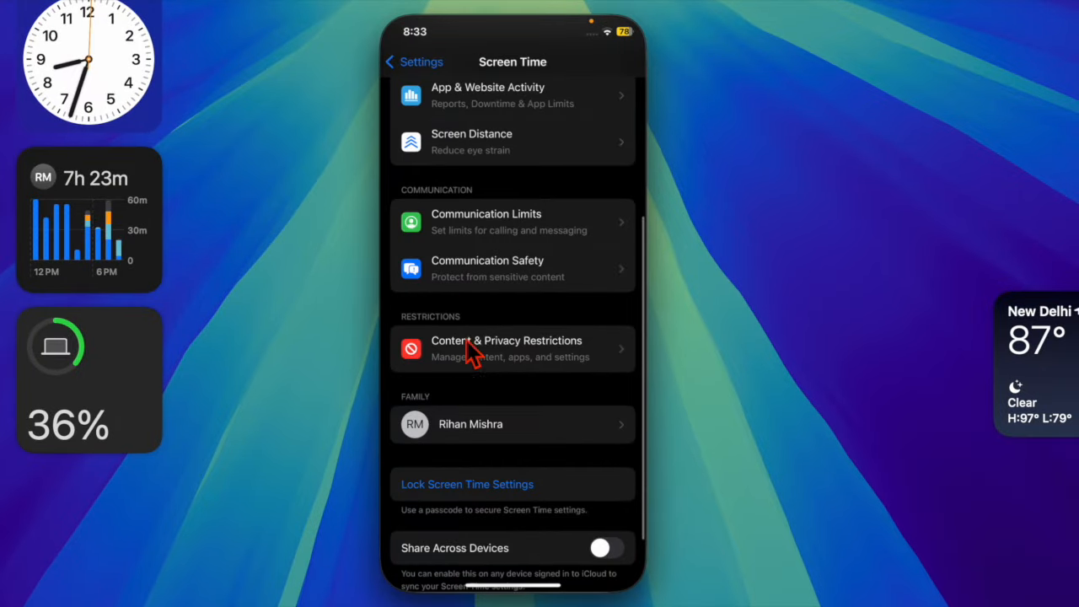
mouse_move(558, 324)
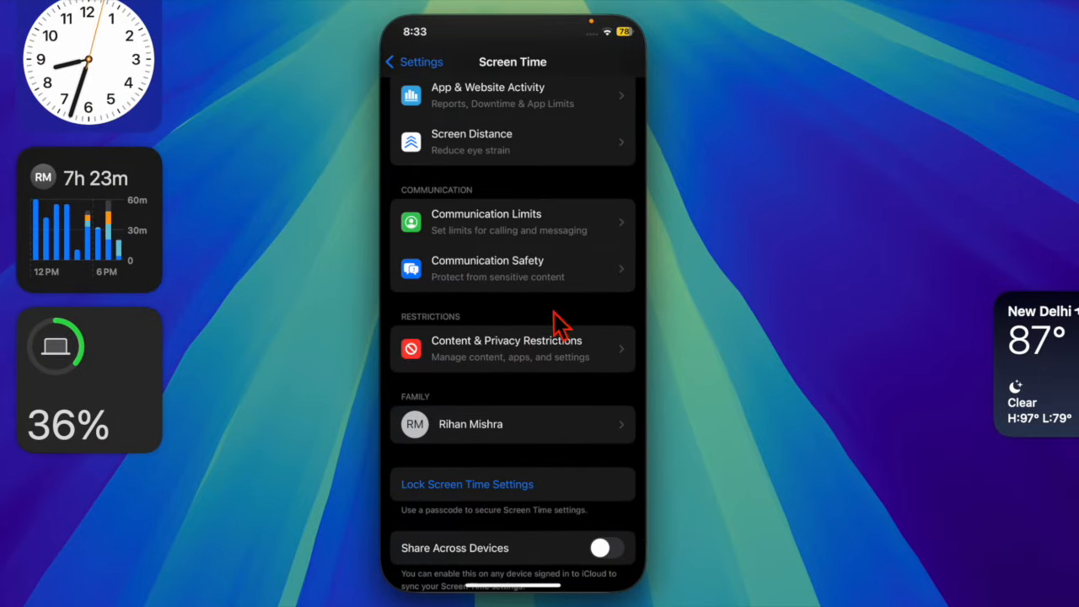
Step: Turn on Content & Privacy Restrictions to expose the restriction categories
left_click(513, 348)
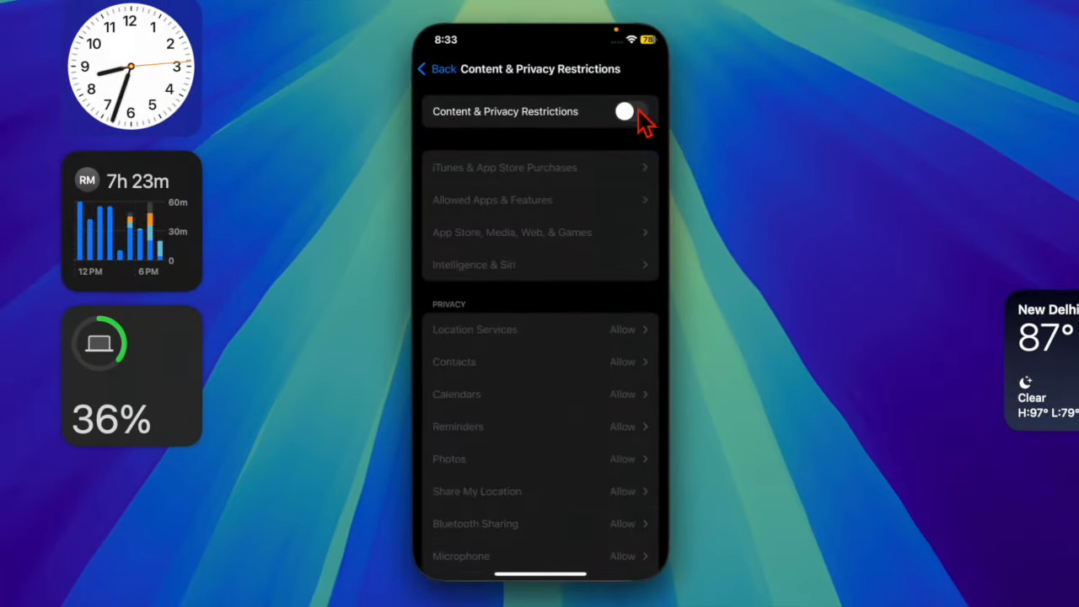
left_click(627, 112)
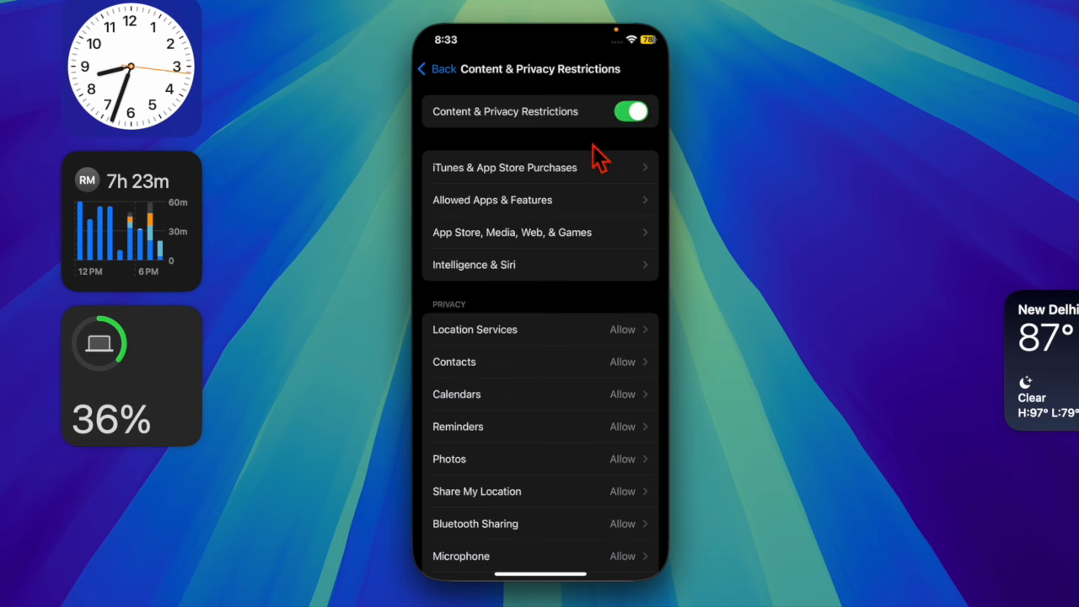
mouse_move(494, 287)
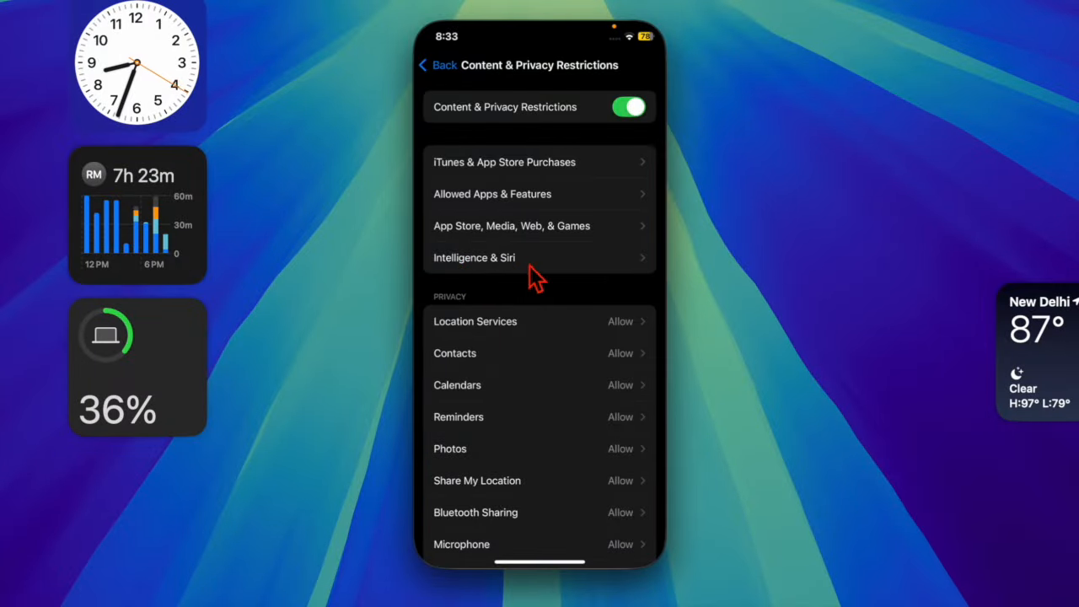
Step: Under Intelligence & Siri restrictions, set Writing Tools back to Allow
left_click(473, 256)
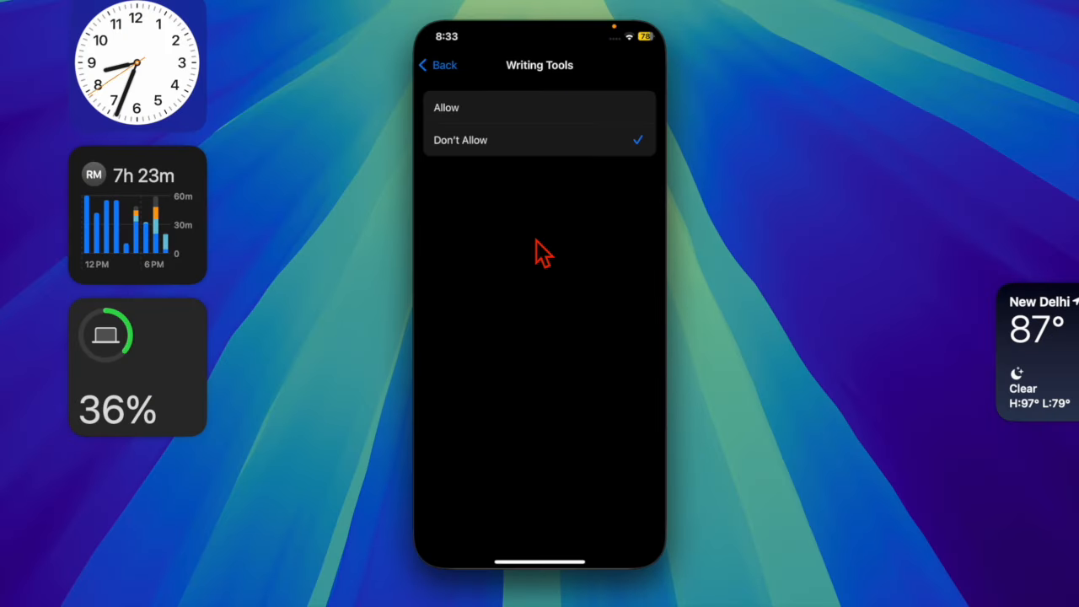
left_click(447, 107)
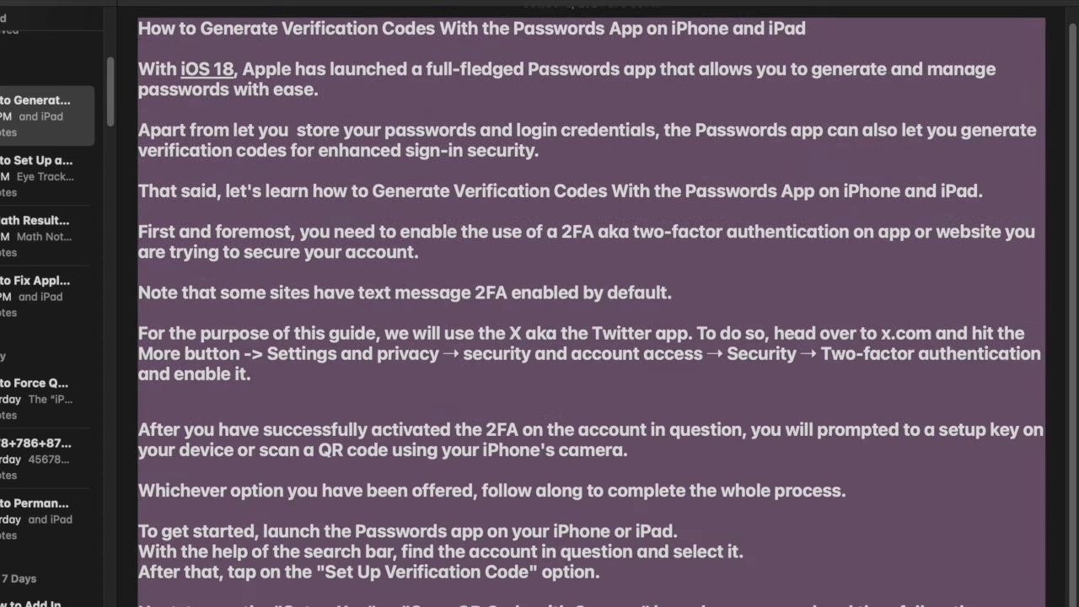
Step: Rewrite the verification-code guide in Notes again now that Writing Tools is allowed
scroll("down", 3)
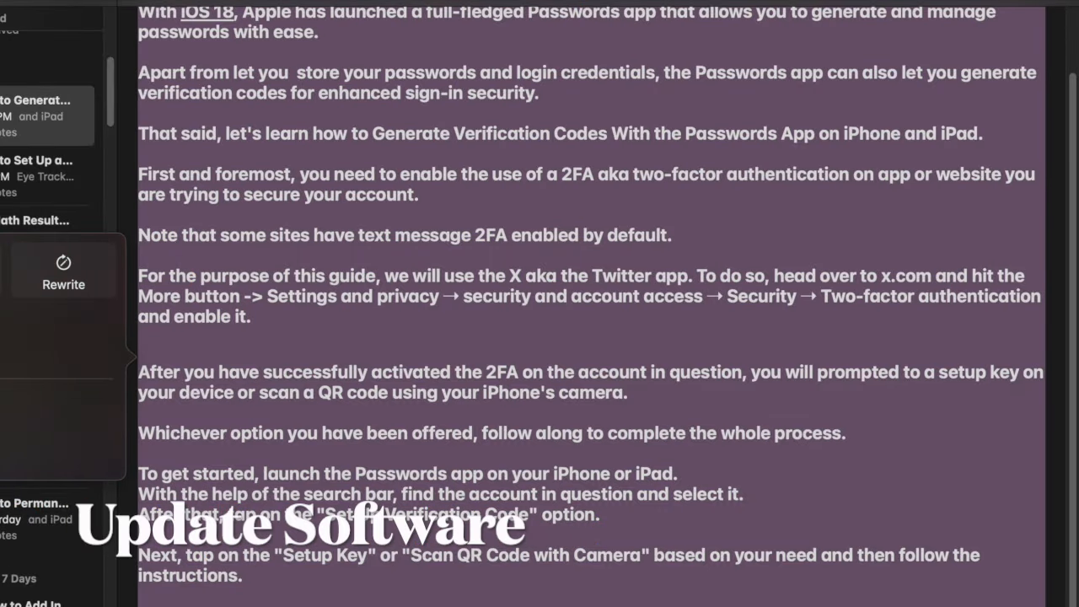
left_click(64, 283)
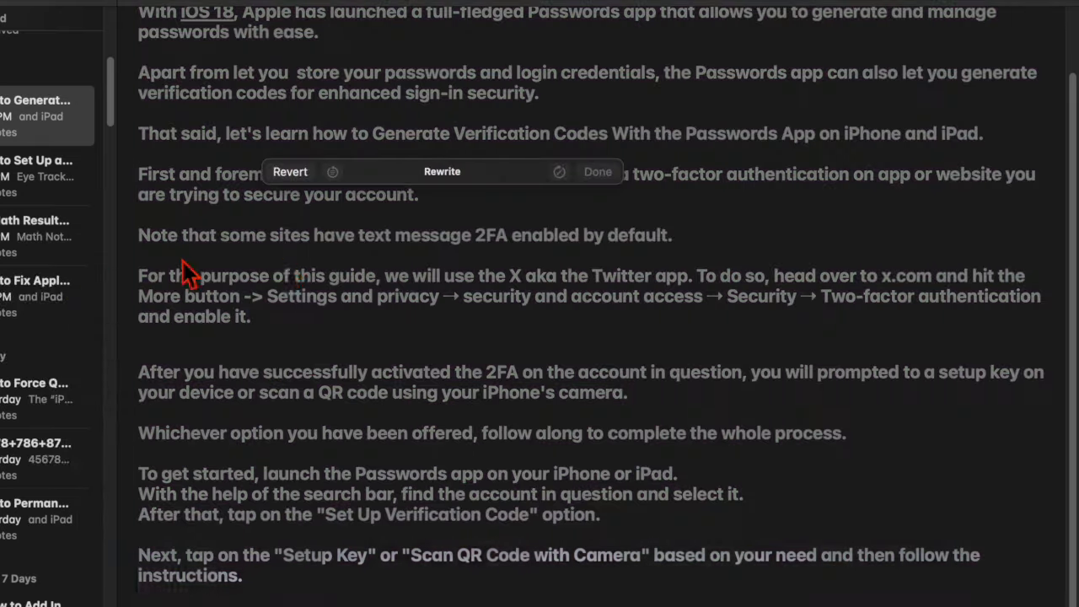
mouse_move(396, 270)
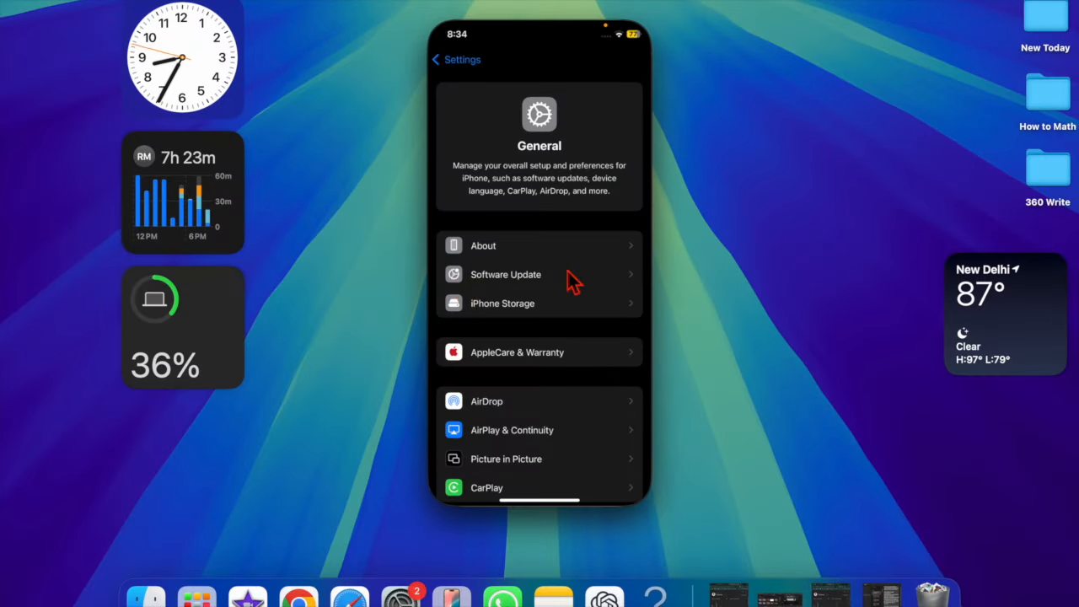
Step: Check Software Update under General, confirming iOS 18.1 is up to date
left_click(506, 273)
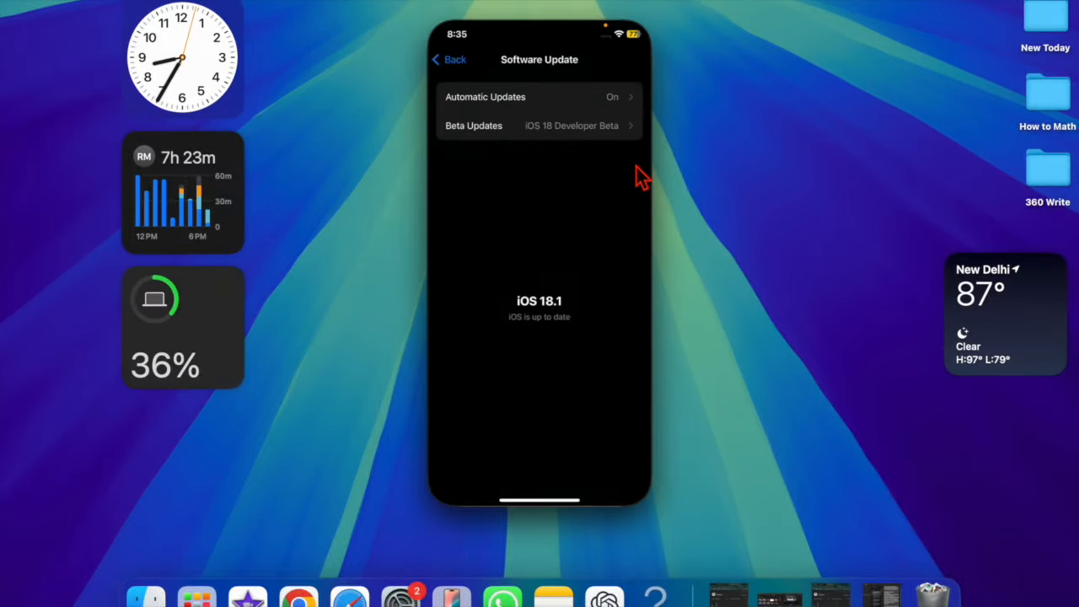
mouse_move(637, 278)
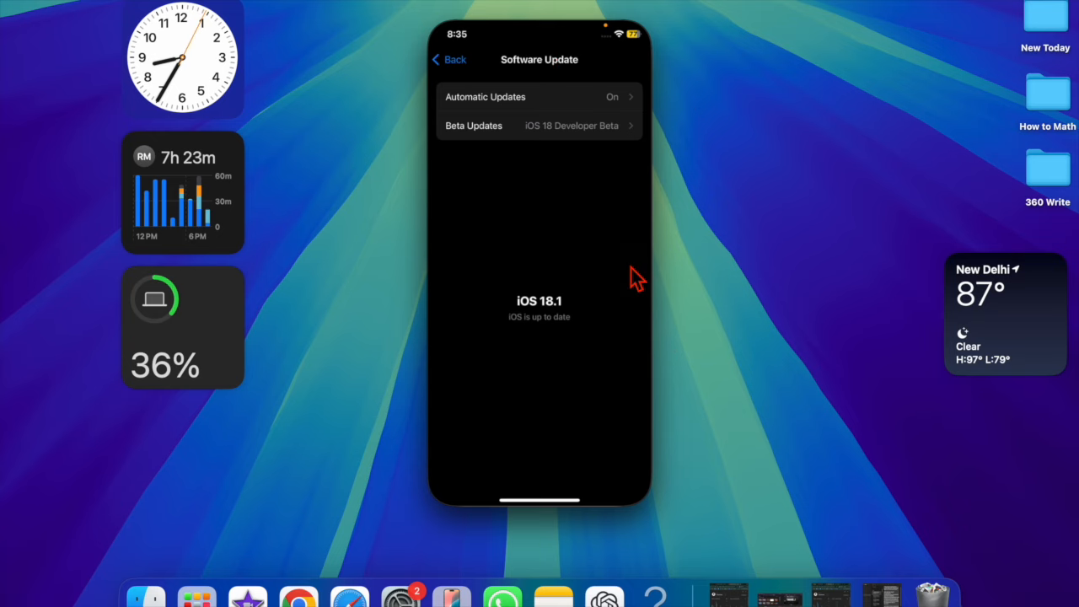